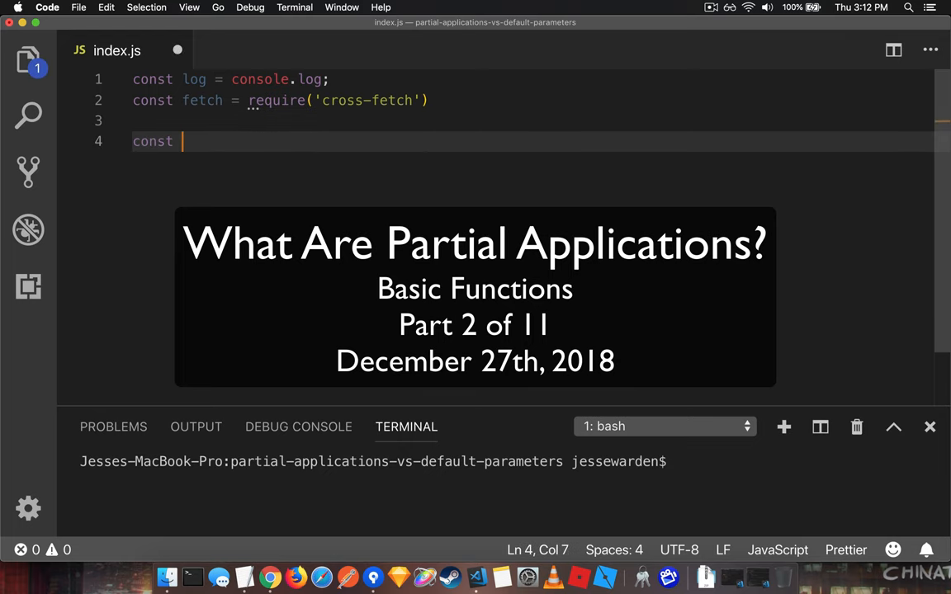
pyautogui.write('ping = () =>')
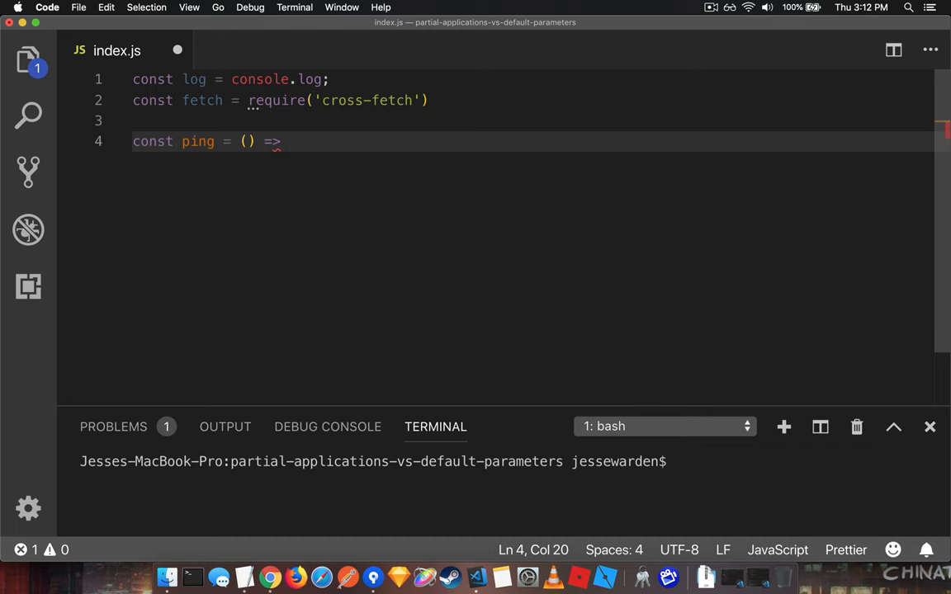
pyautogui.write("fetch('http")
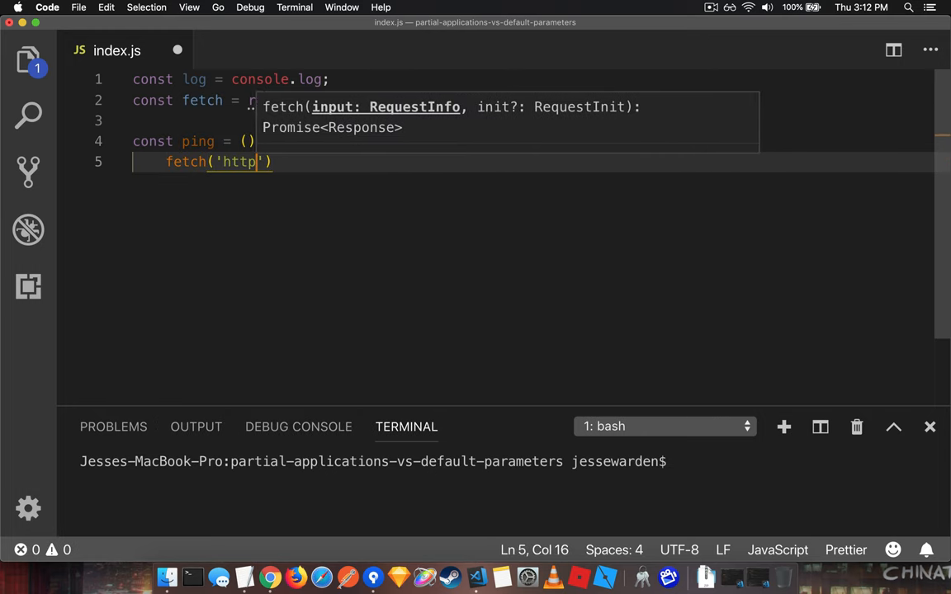
pyautogui.write('://google.com')
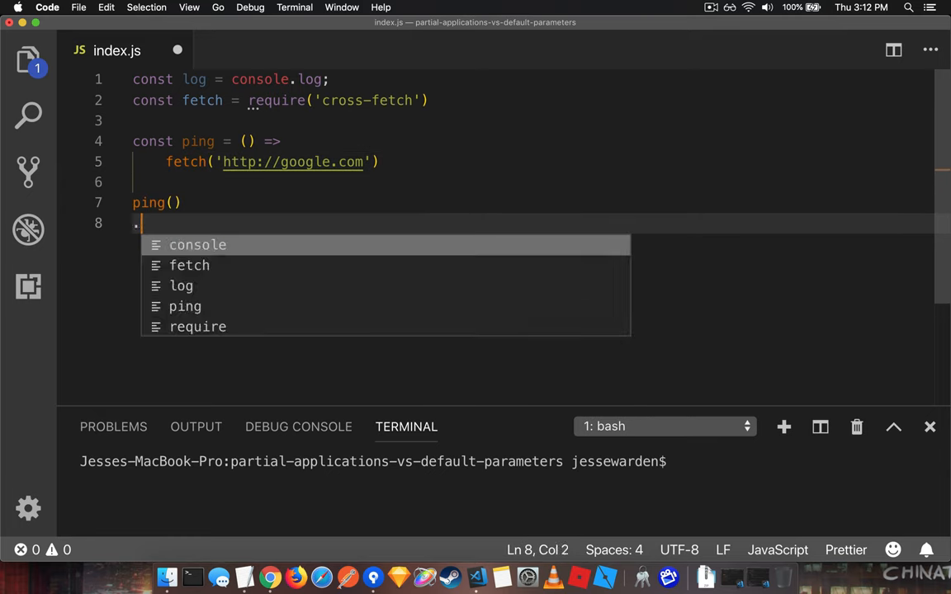
# Chain .then logging "Connected!" and .catch logging "Uh oh:" with the error onto ping(), then save
pyautogui.write('then()')
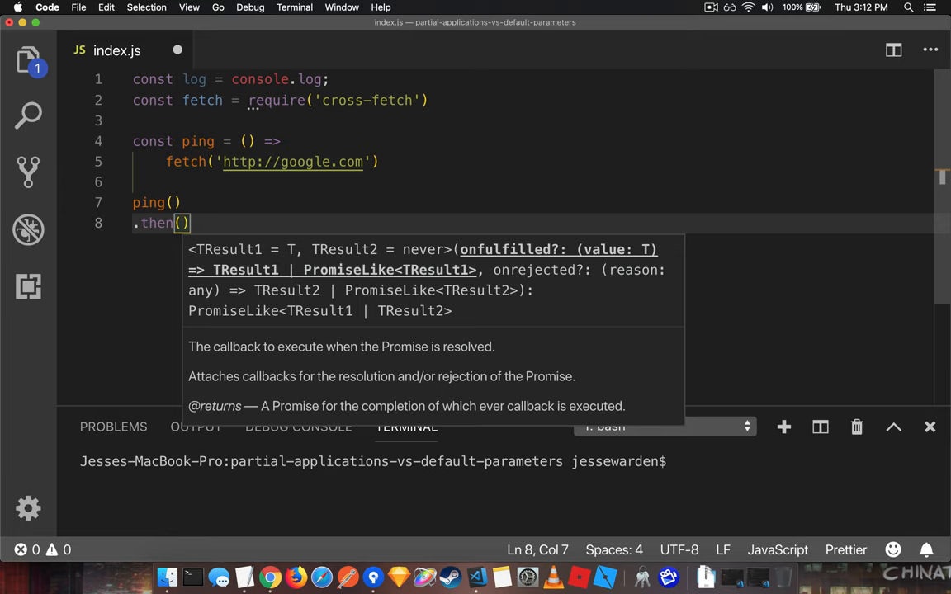
pyautogui.moveTo(475, 192)
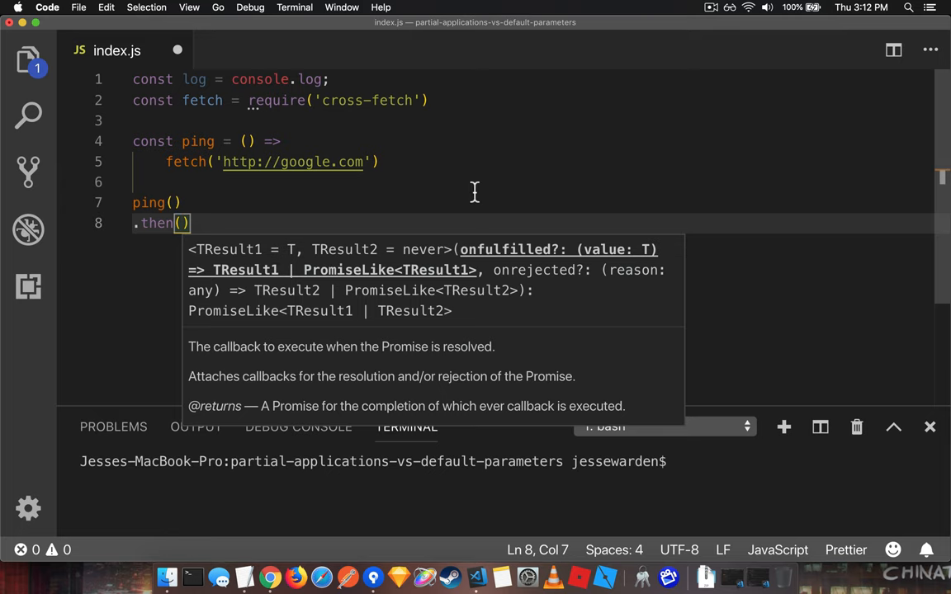
pyautogui.write('() => consol')
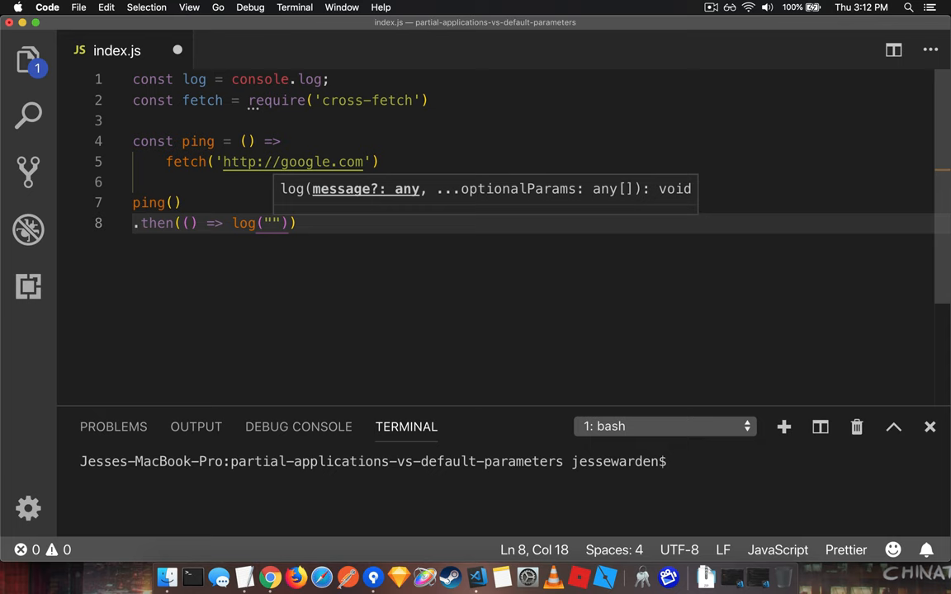
pyautogui.write('Connected!')
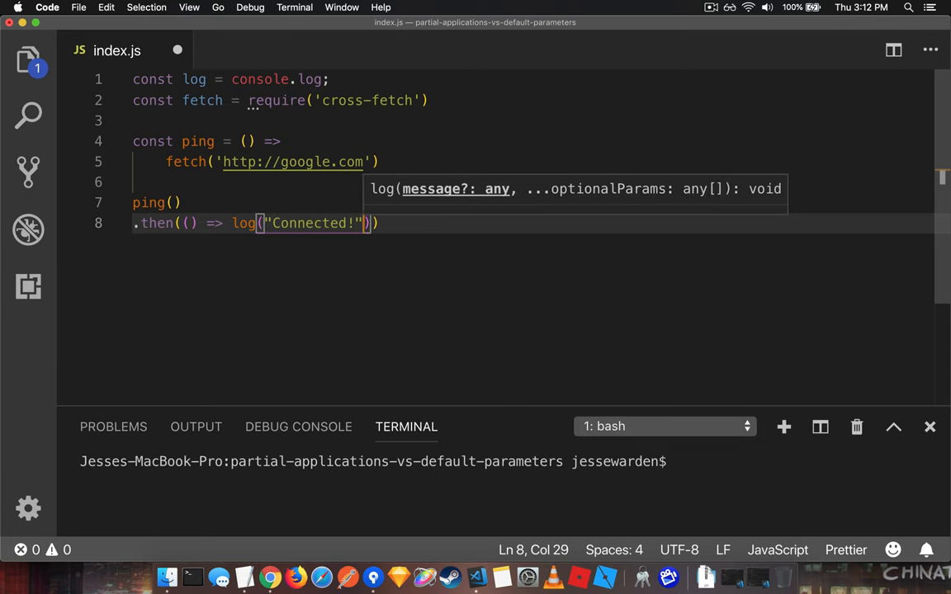
pyautogui.write('.')
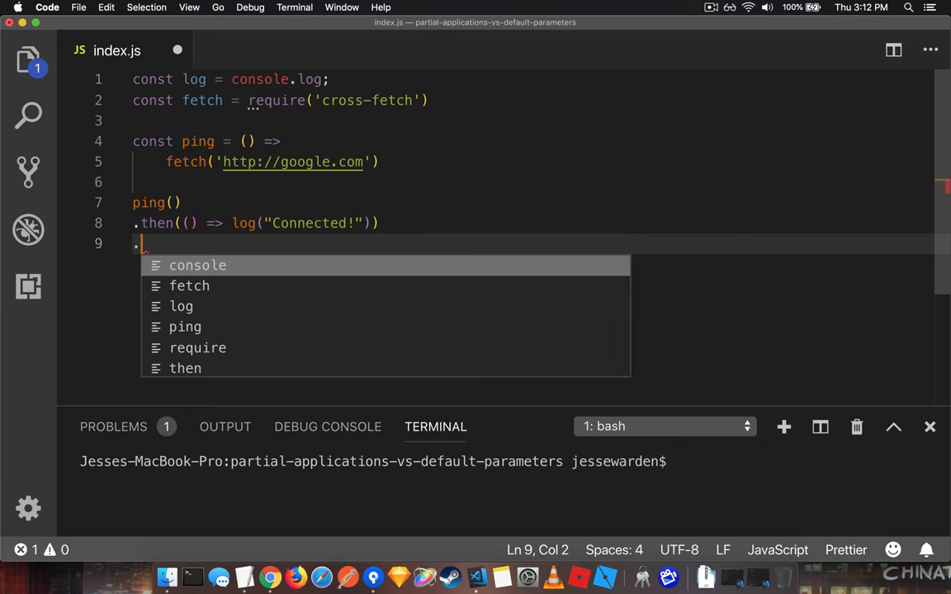
pyautogui.write('.catch(error => log("Uh oh:", error')
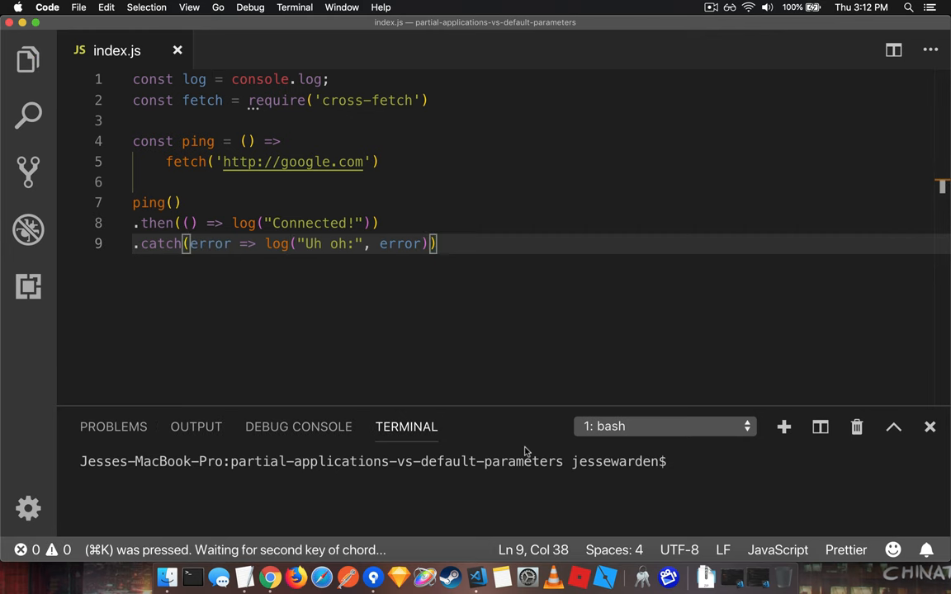
# Run node index.js, clear the ENOTFOUND error output, and rerun until "Connected!" prints
pyautogui.write('node index.js')
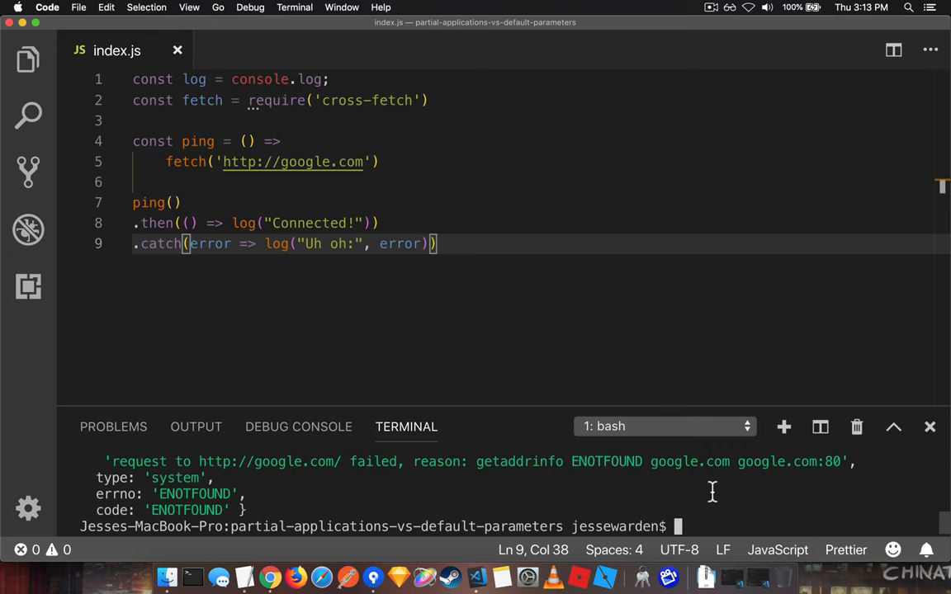
pyautogui.click(748, 7)
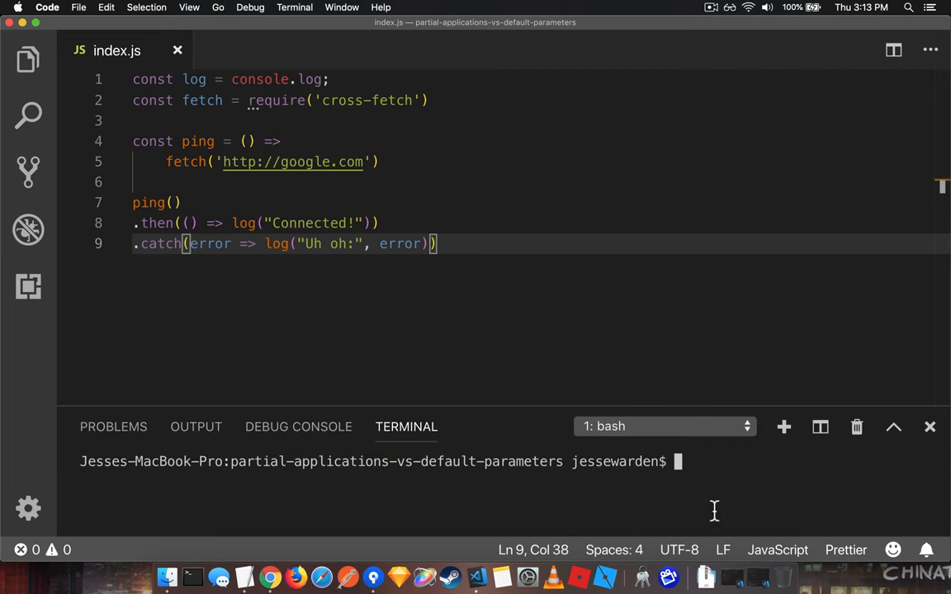
pyautogui.write('node index.js')
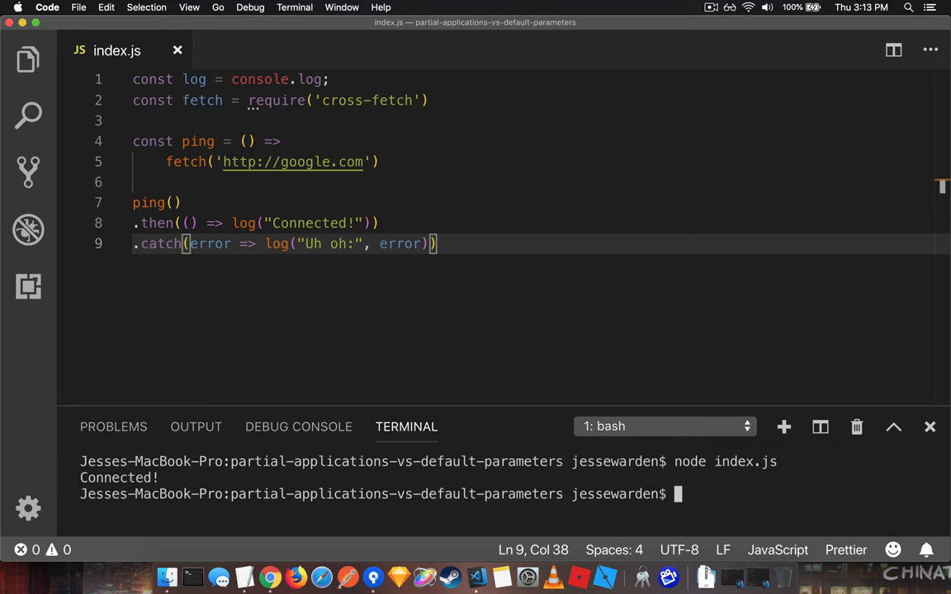
pyautogui.moveTo(469, 264)
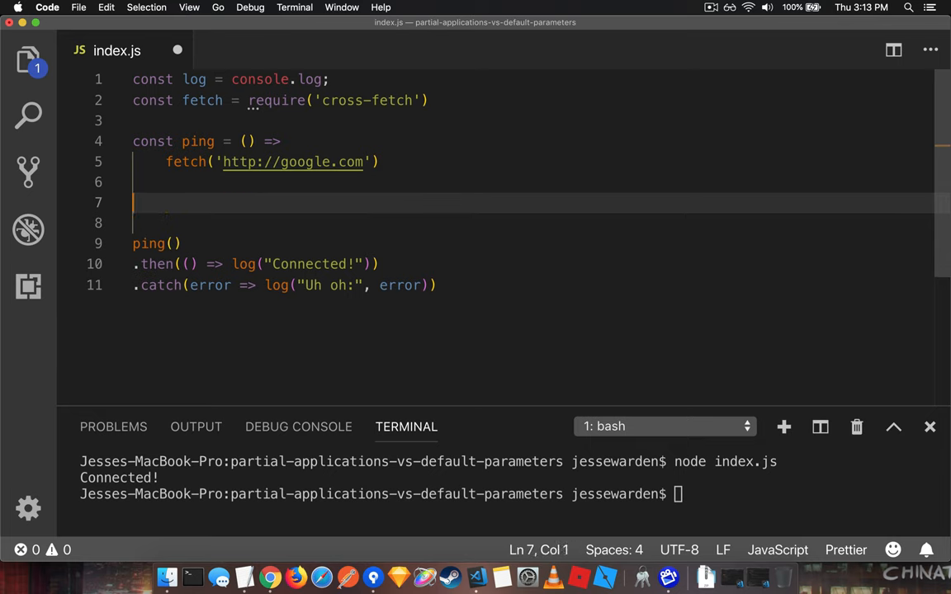
pyautogui.write('const pingJes')
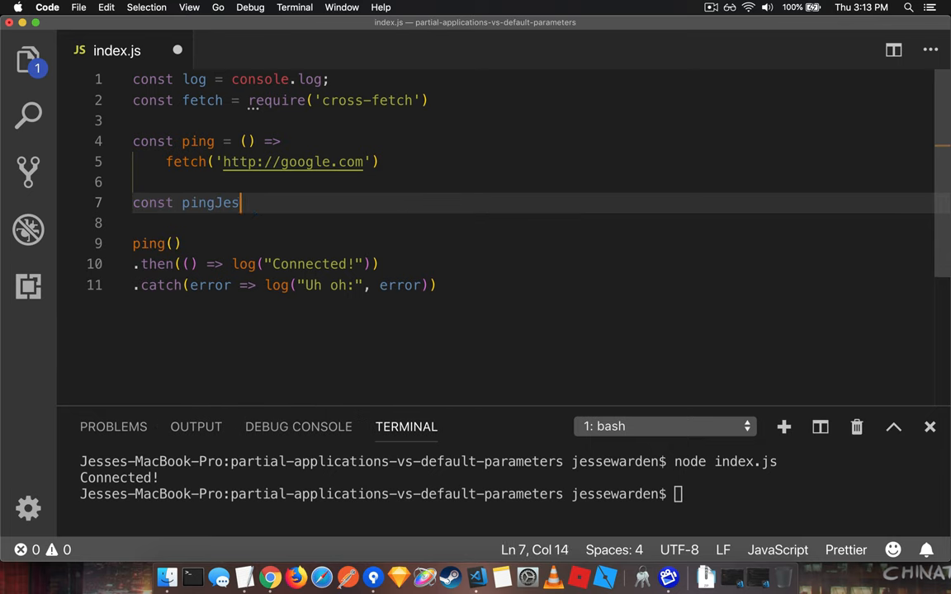
pyautogui.write('seWarden() =>')
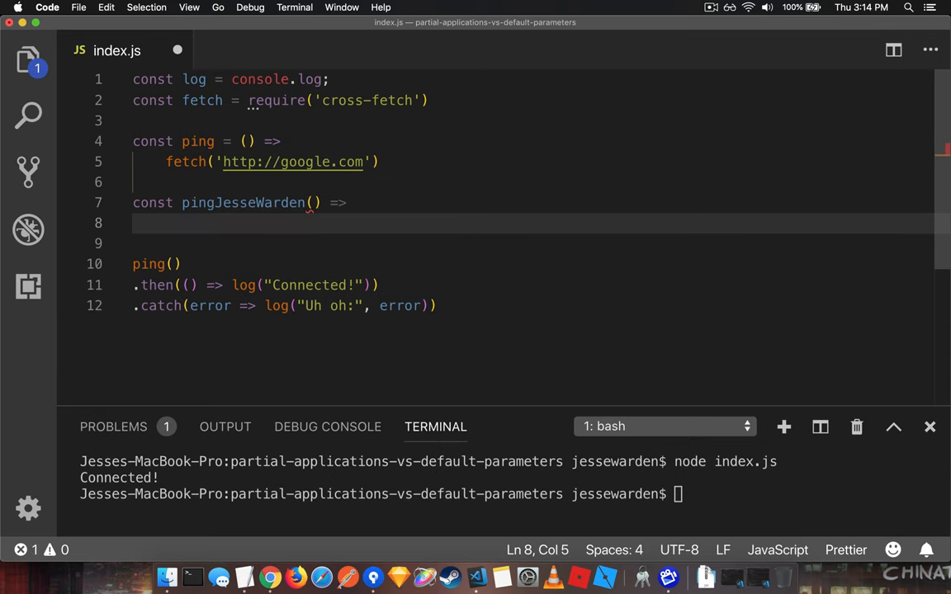
pyautogui.write("fetch('htt'")
pyautogui.write('.then(()=> pingJesseWarden())')
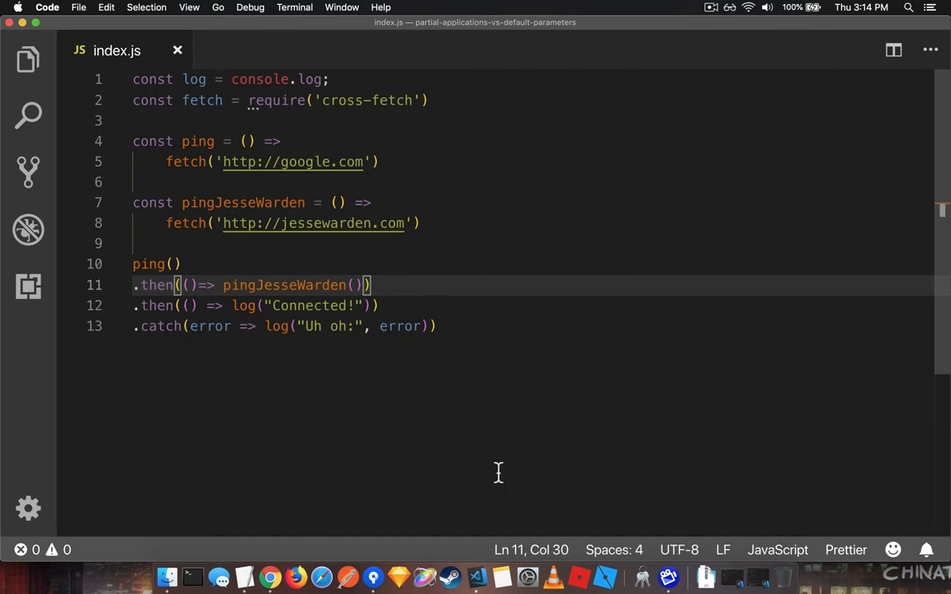
pyautogui.moveTo(271, 159)
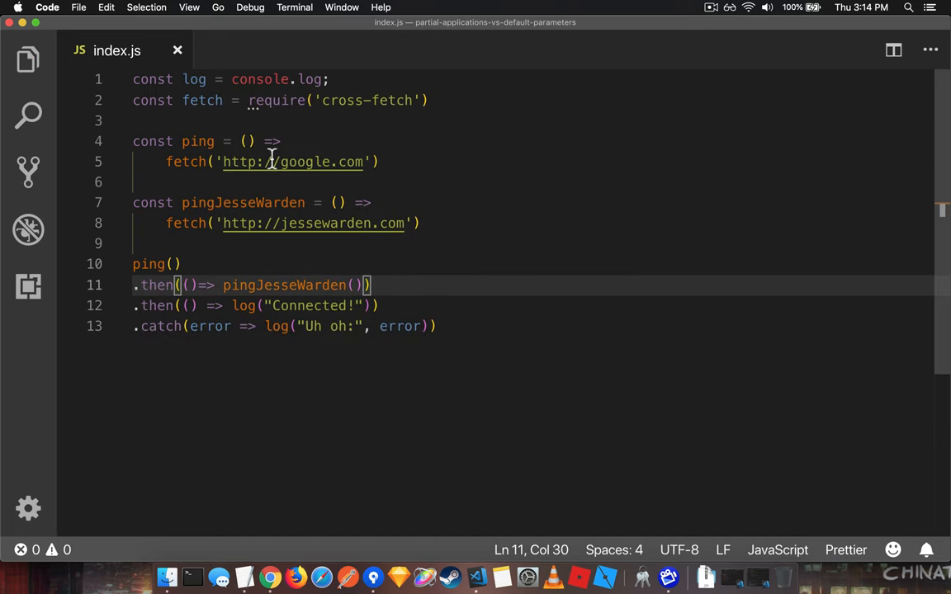
pyautogui.moveTo(565, 377)
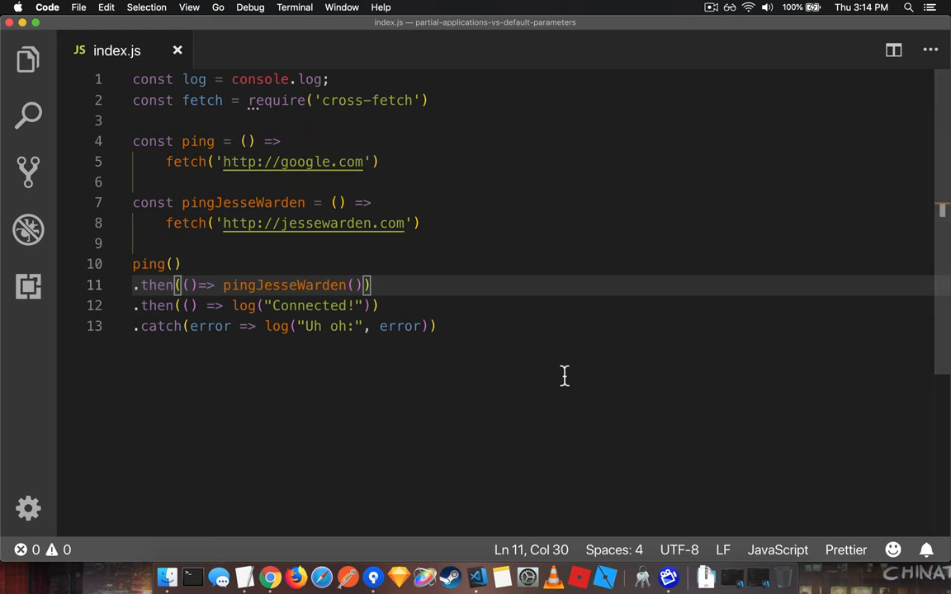
pyautogui.moveTo(558, 267)
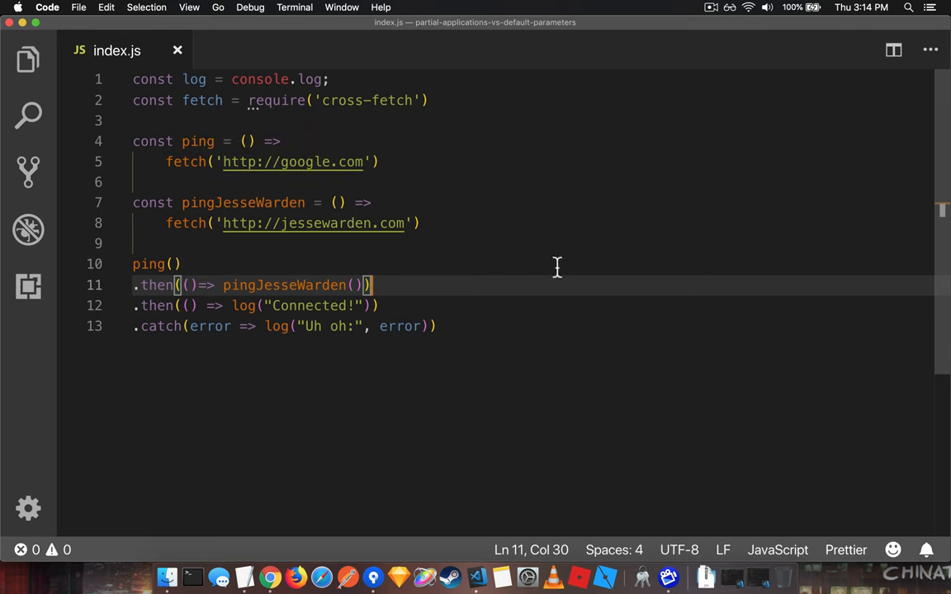
pyautogui.moveTo(516, 258)
pyautogui.write('node index.js')
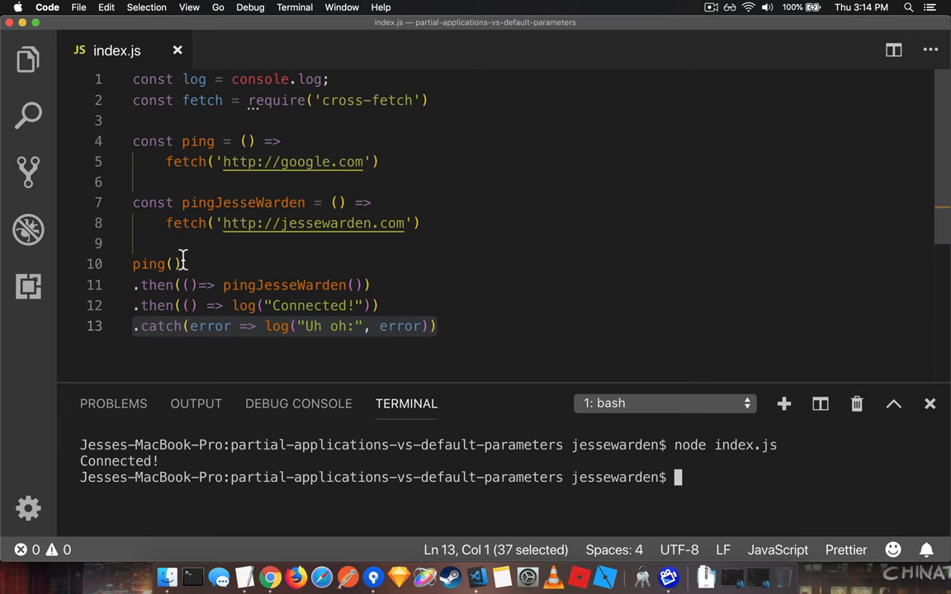
# Rerun node index.js, then inspect the ping() call and google.com fetch behind the ENOTFOUND failure
pyautogui.click(711, 7)
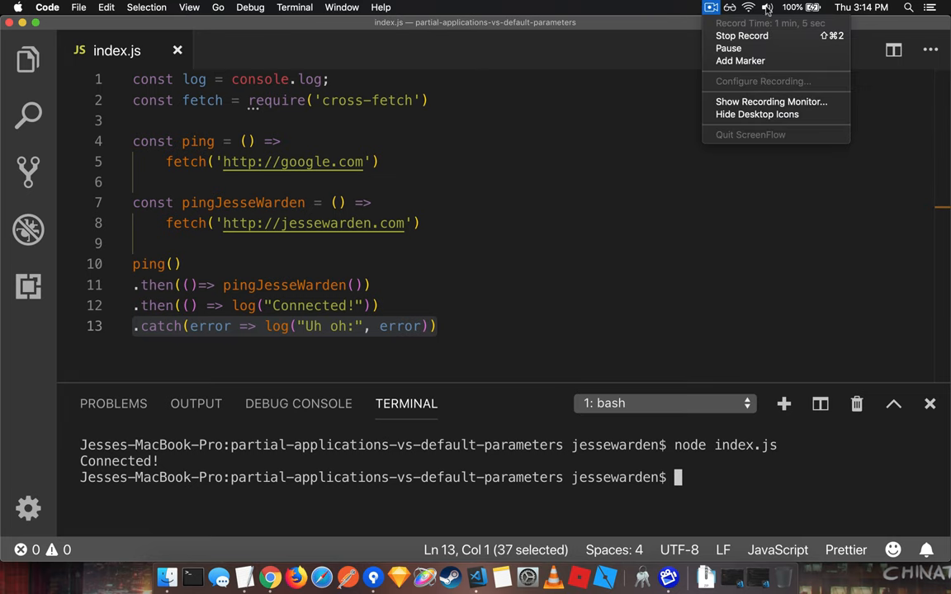
pyautogui.click(680, 435)
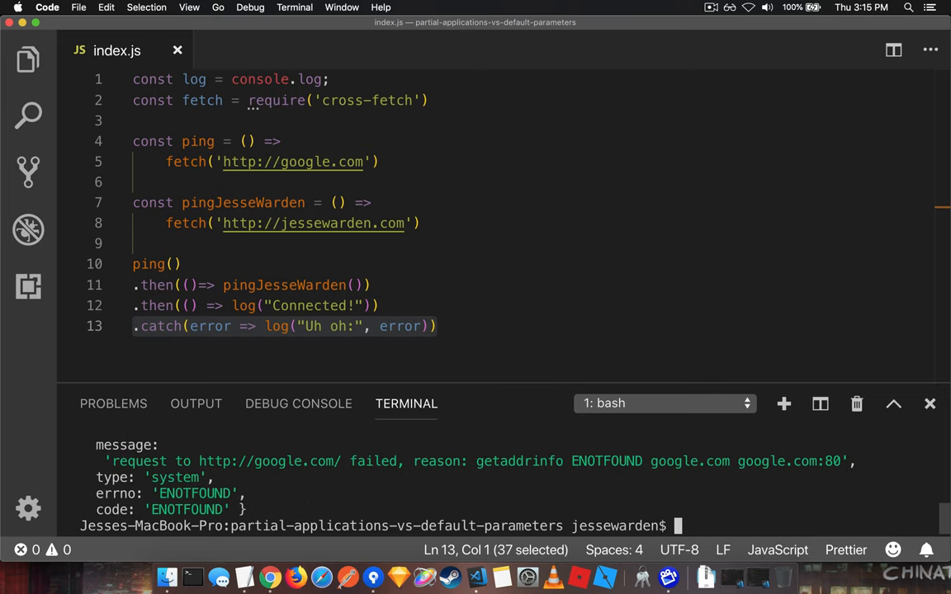
pyautogui.moveTo(394, 313)
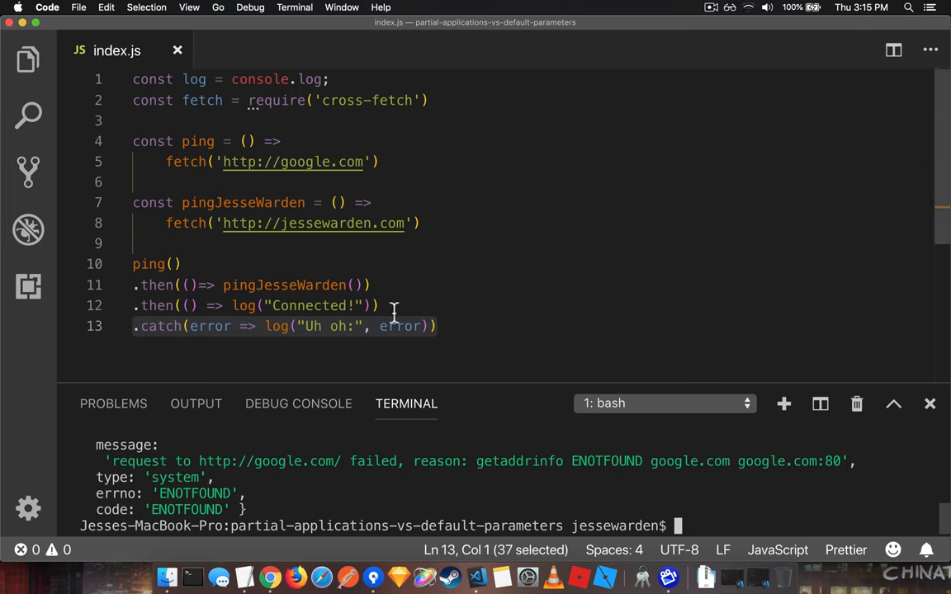
pyautogui.click(173, 263)
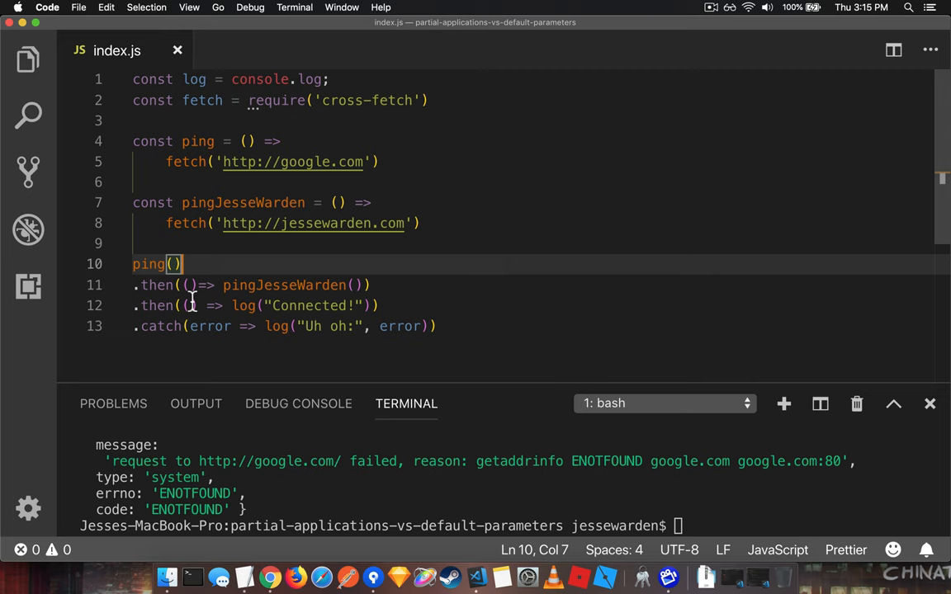
pyautogui.click(384, 162)
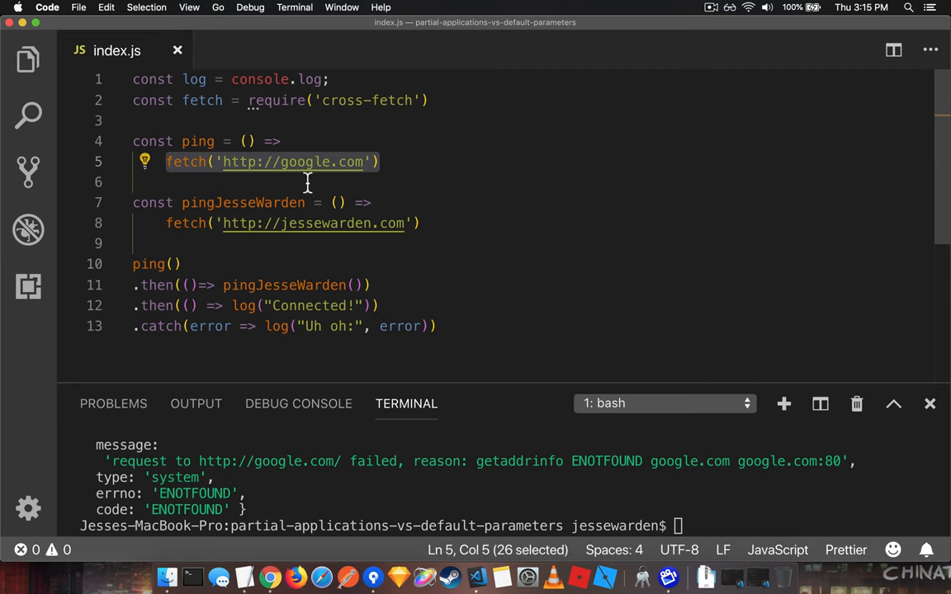
pyautogui.click(174, 263)
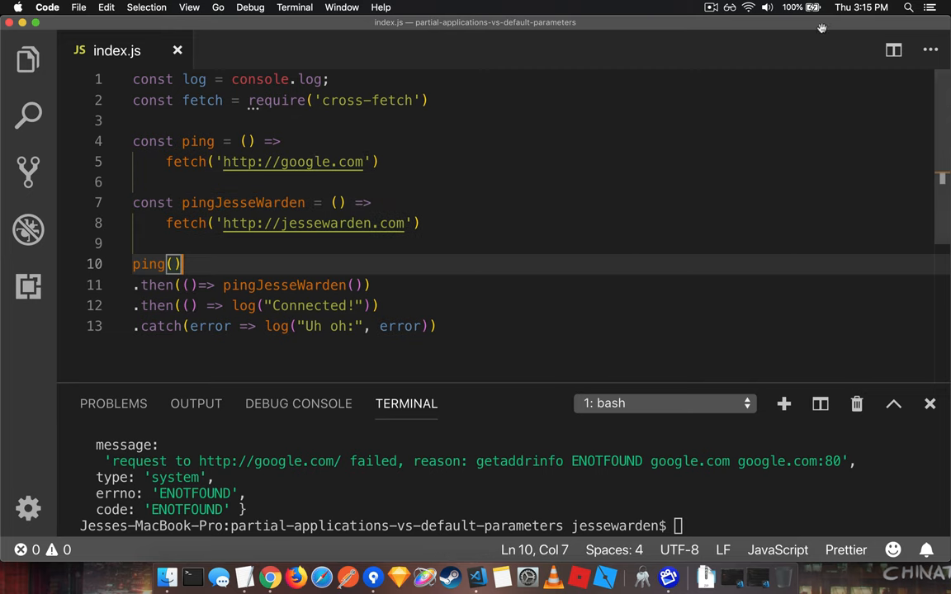